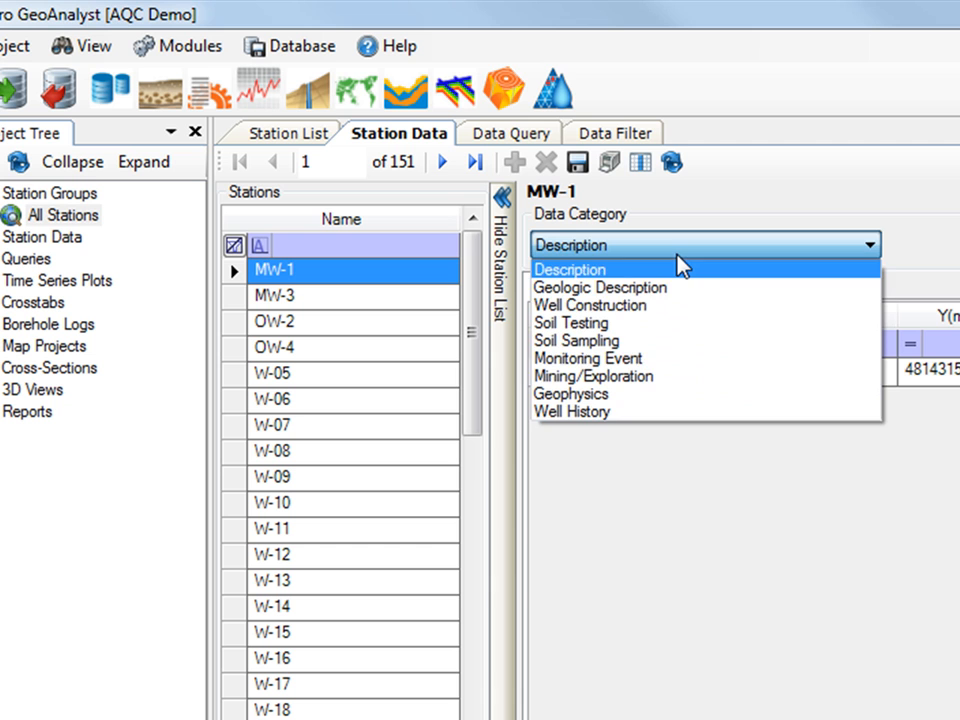
Step: View MW-1's Monitoring Event chemistry results, then return to the full 151-station list
{"action": "left_click", "coordinate": [588, 358]}
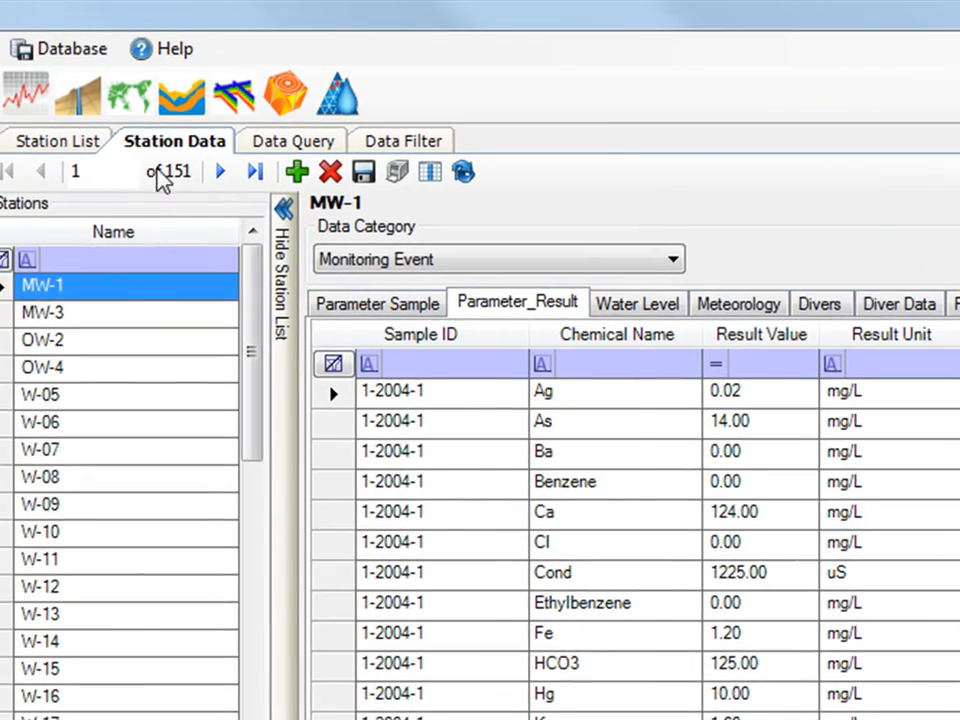
{"action": "left_click", "coordinate": [56, 140]}
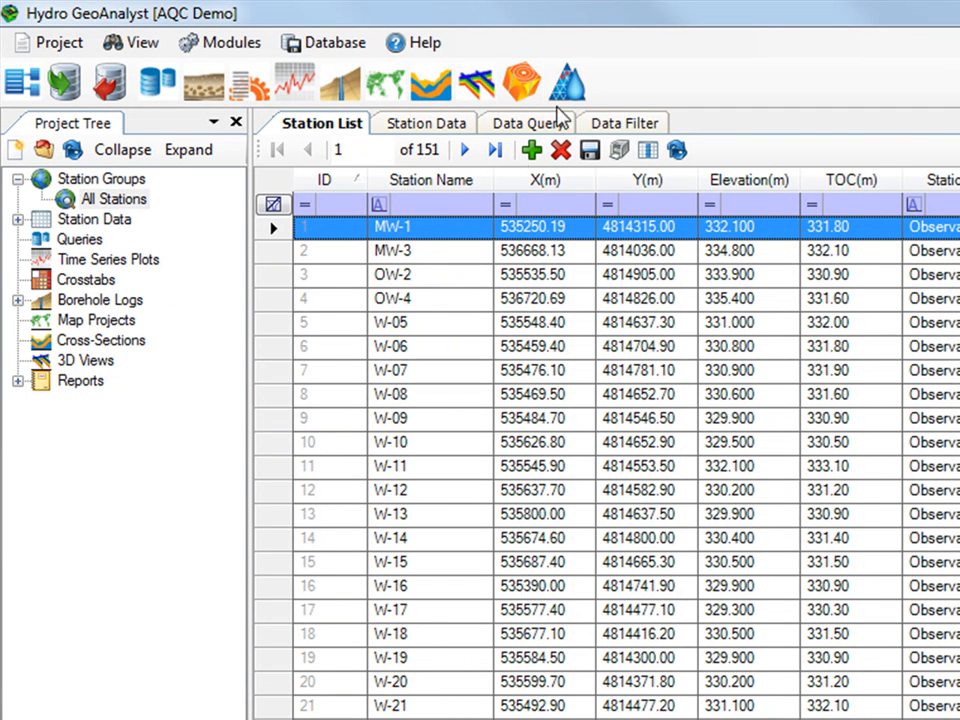
Step: Run the Geochemistry Extension installer to completion and dismiss it with Finished
{"action": "left_click", "coordinate": [568, 82]}
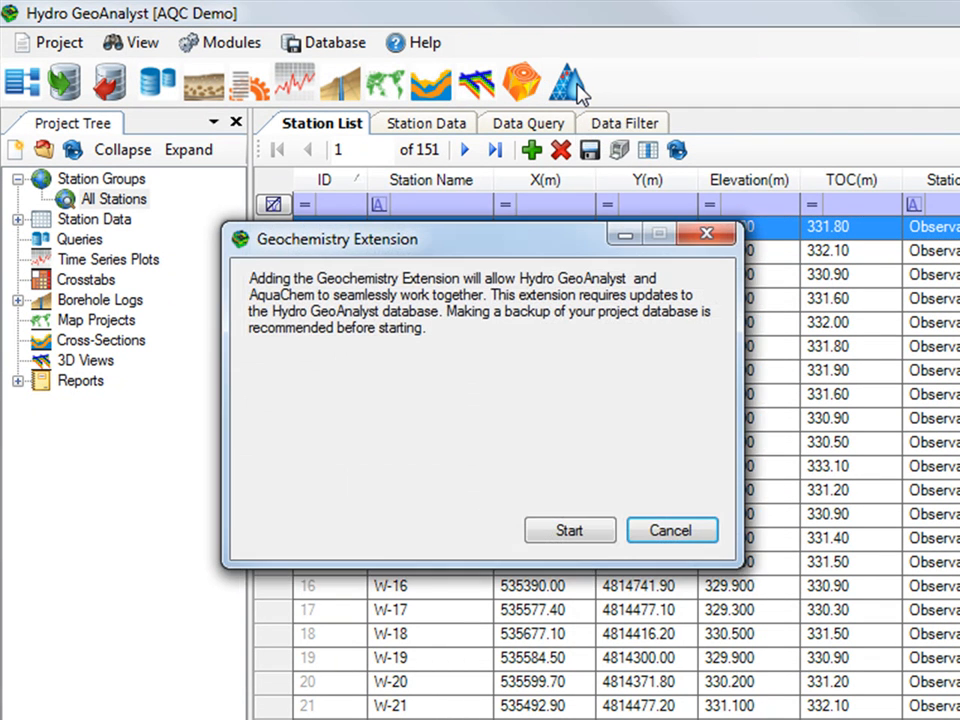
{"action": "mouse_move", "coordinate": [362, 410]}
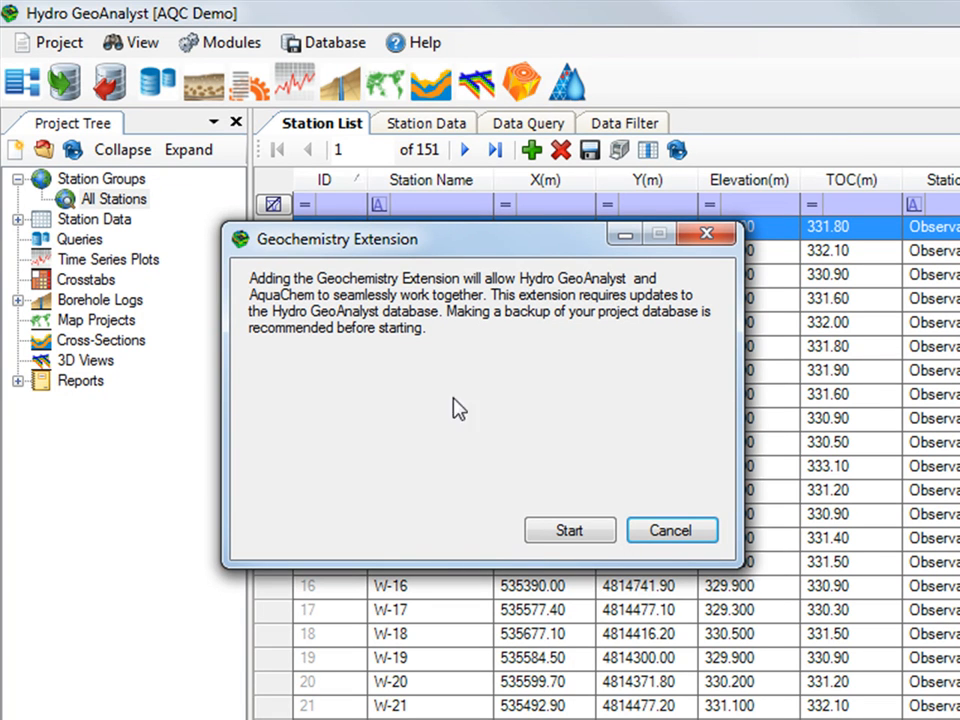
{"action": "left_click", "coordinate": [568, 530]}
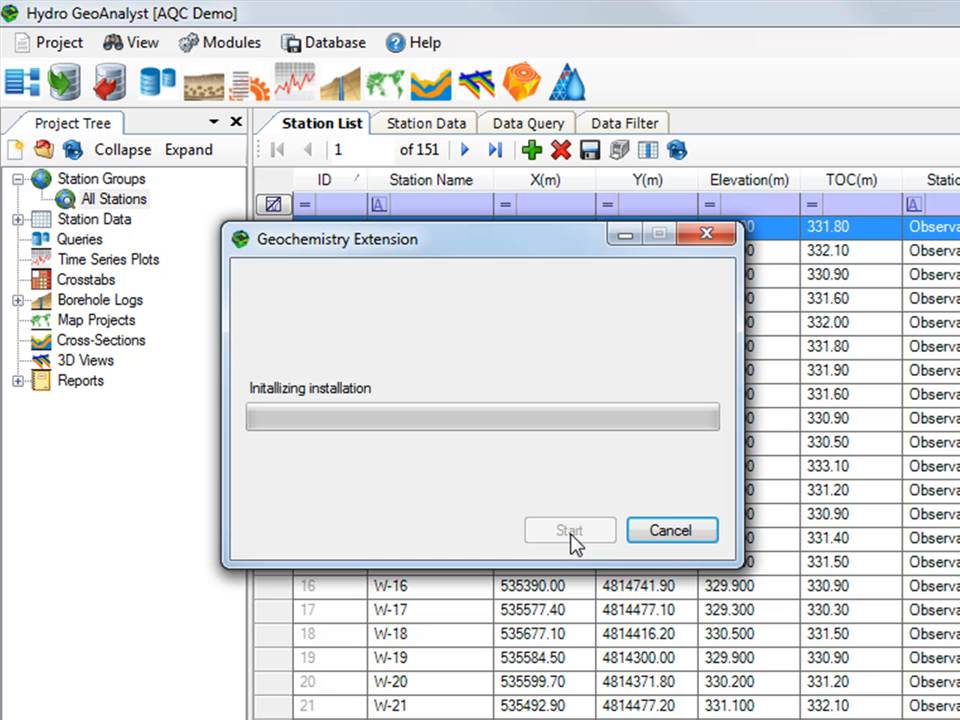
{"action": "left_click", "coordinate": [570, 530]}
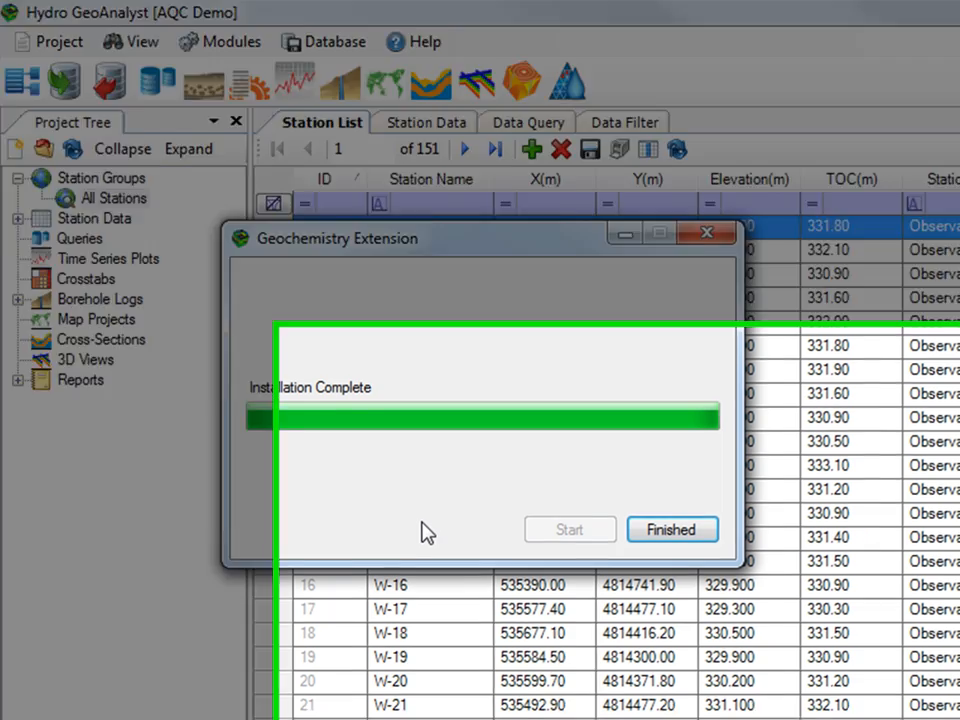
{"action": "left_click", "coordinate": [672, 528]}
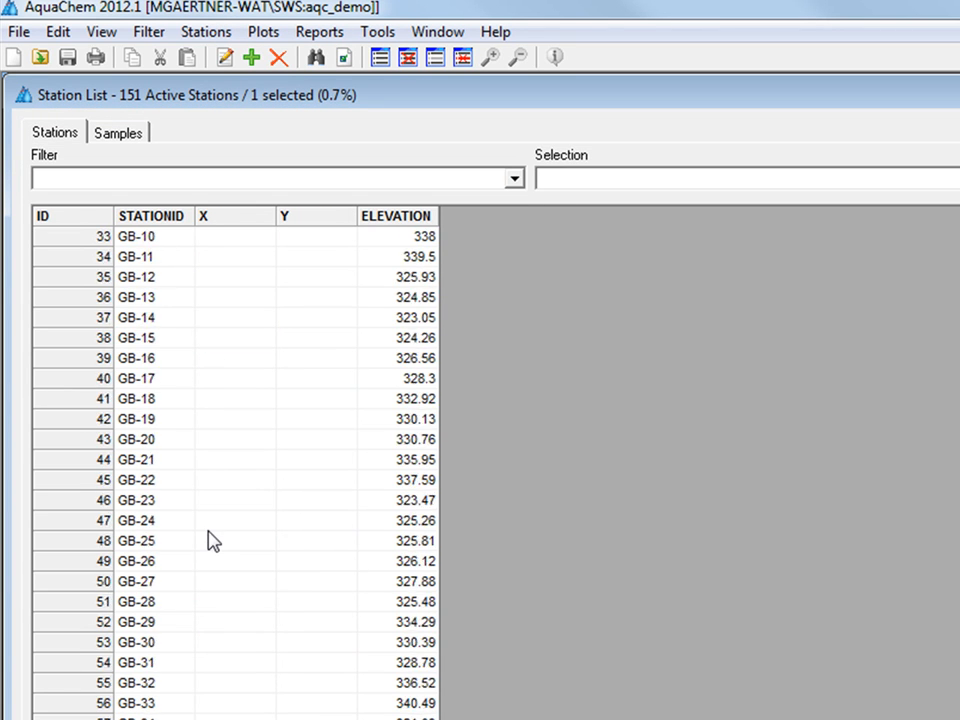
Step: Select station MW-1 in AquaChem and show its 16 active samples
{"action": "scroll", "scroll_direction": "down", "scroll_amount": 3}
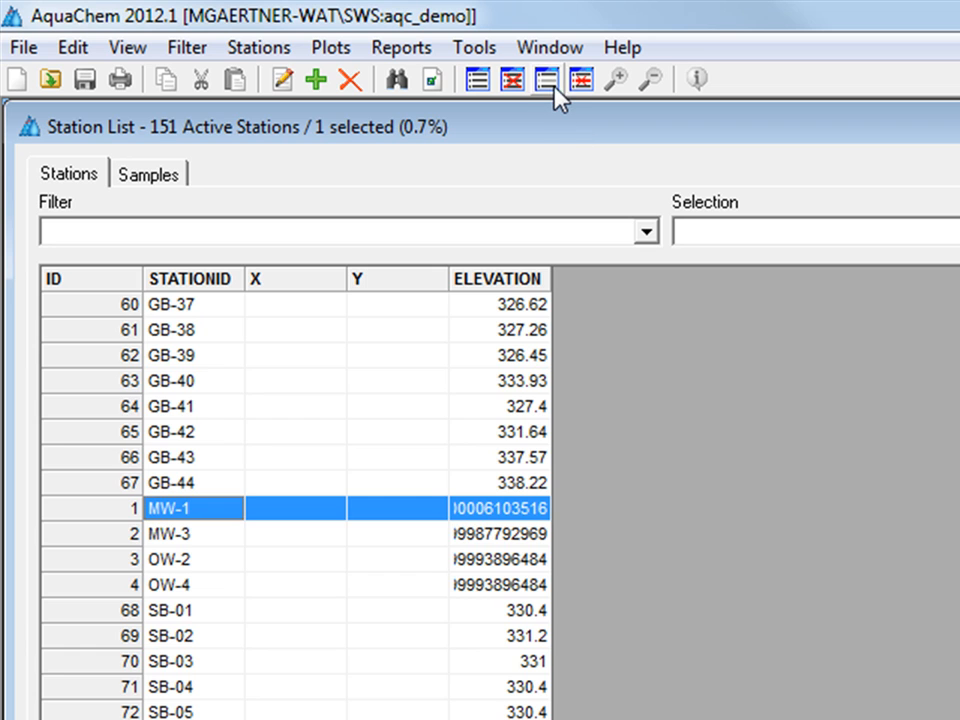
{"action": "left_click", "coordinate": [148, 172]}
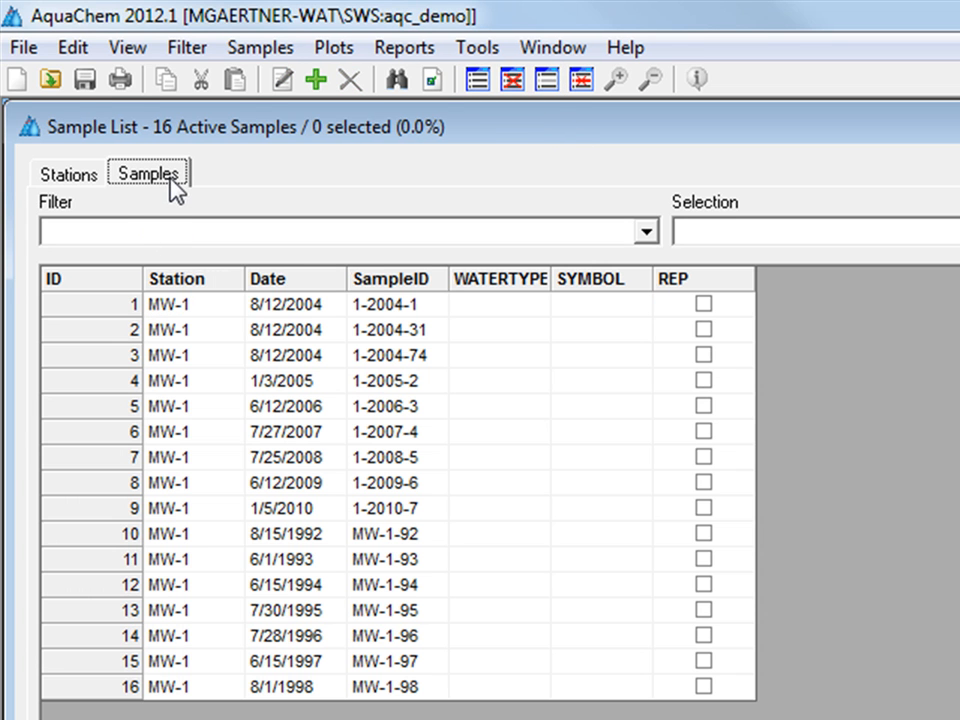
{"action": "mouse_move", "coordinate": [504, 414]}
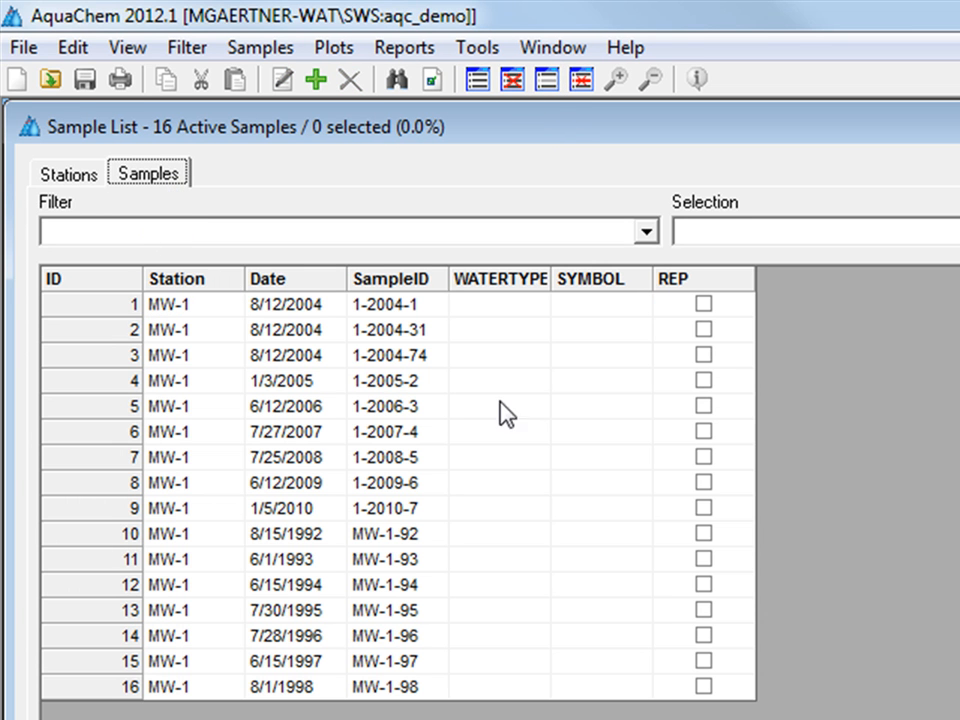
{"action": "mouse_move", "coordinate": [300, 300]}
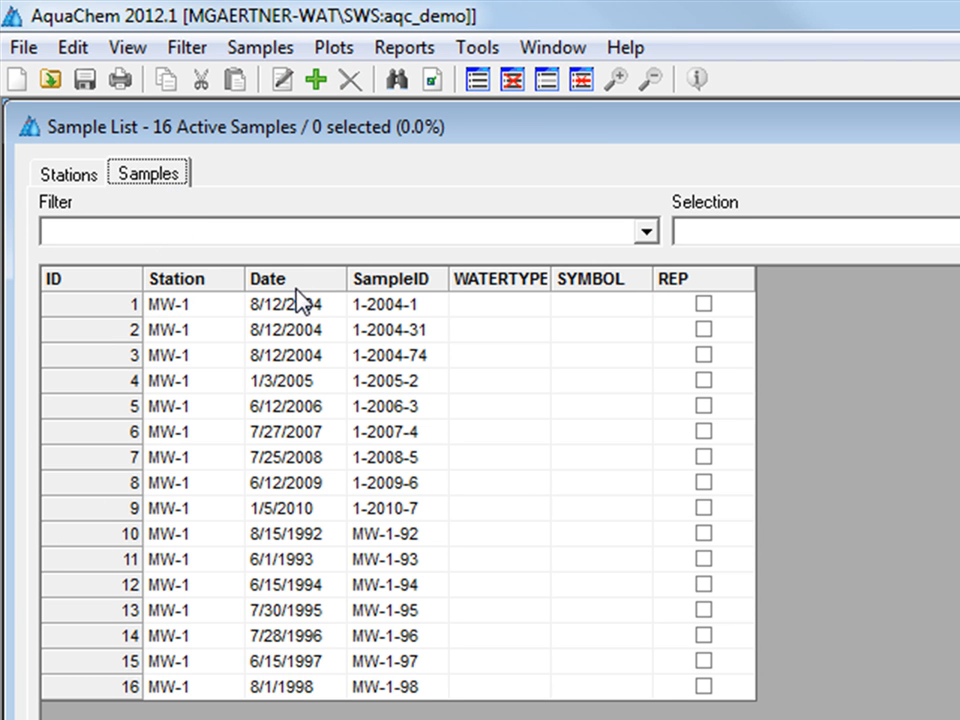